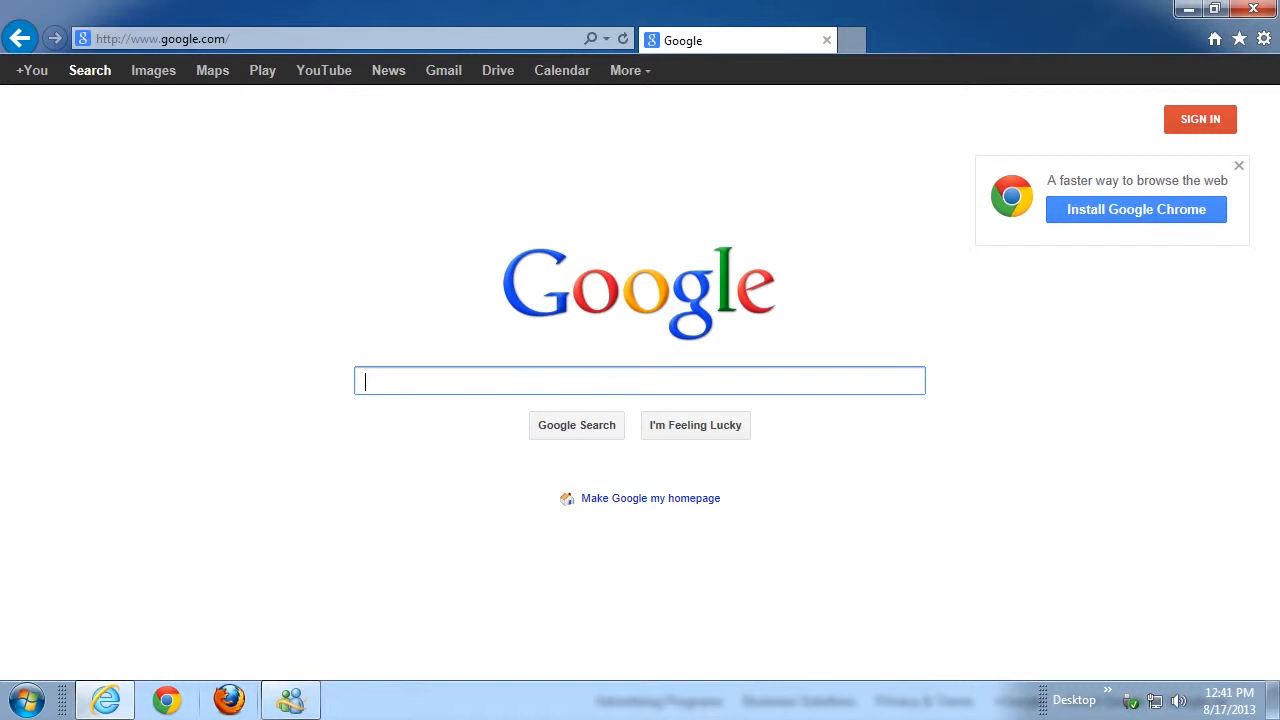
pyautogui.moveTo(864, 116)
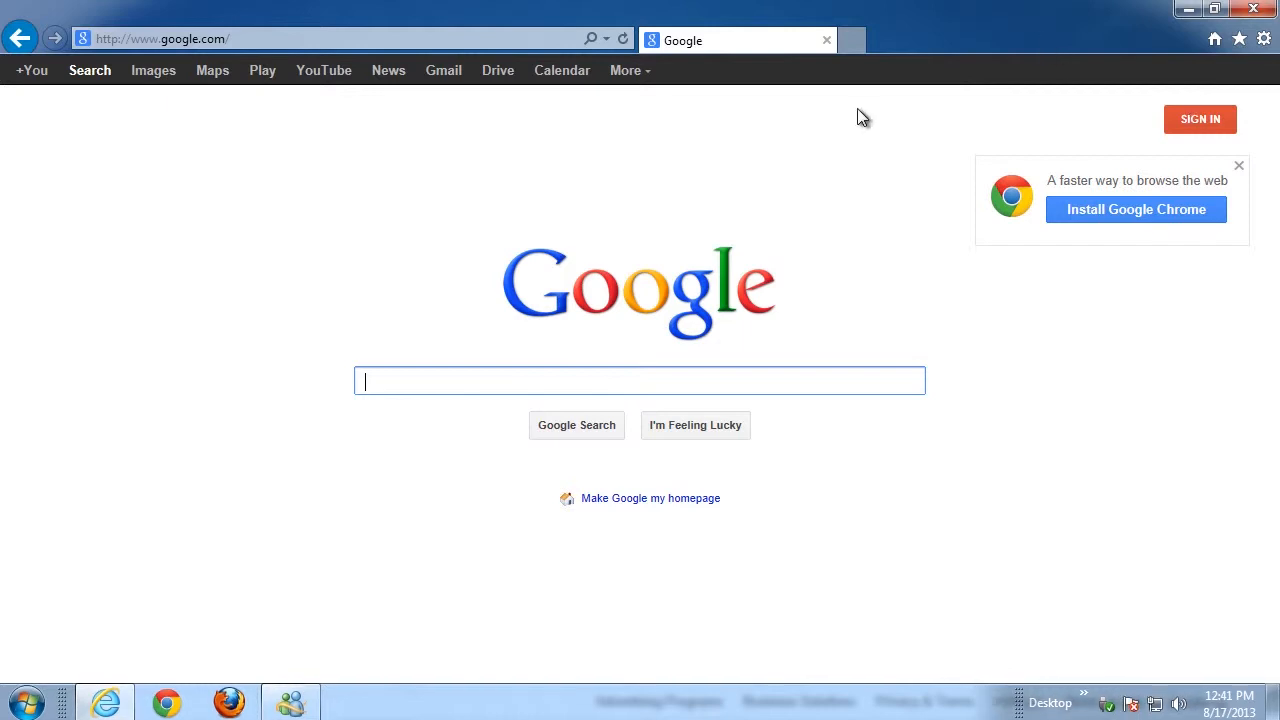
pyautogui.click(160, 38)
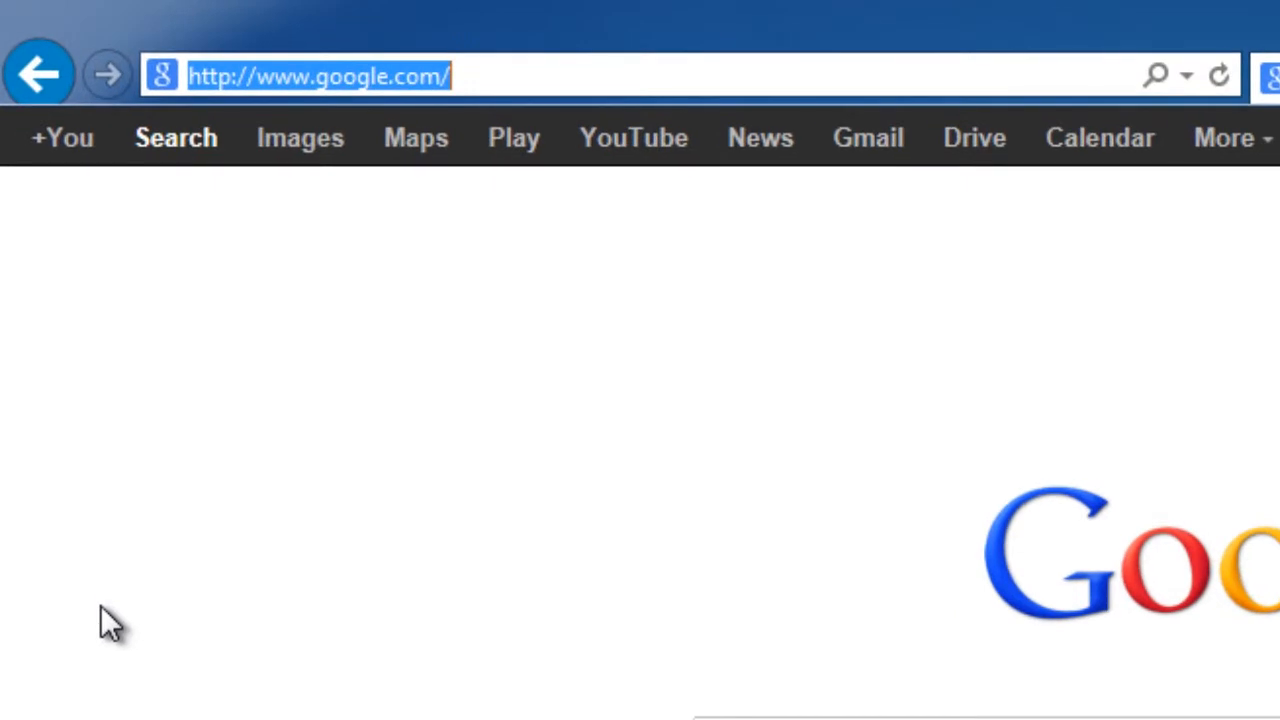
pyautogui.write('www.')
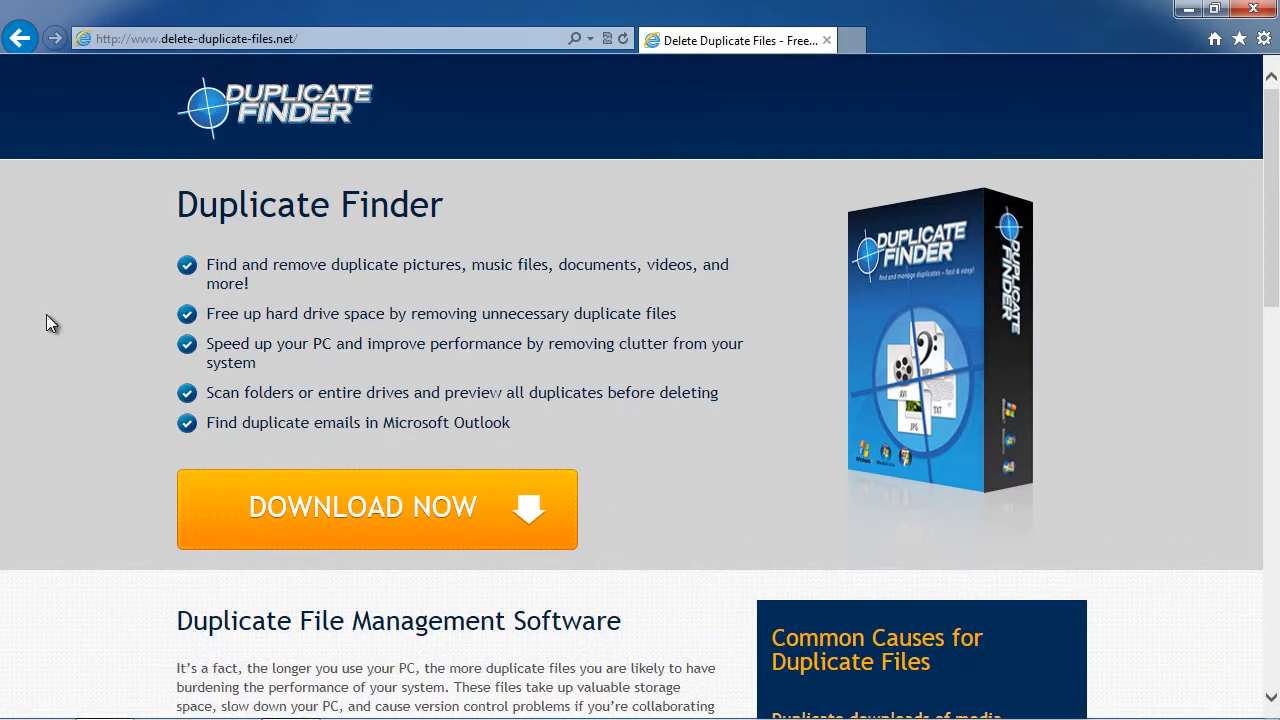
pyautogui.moveTo(58, 336)
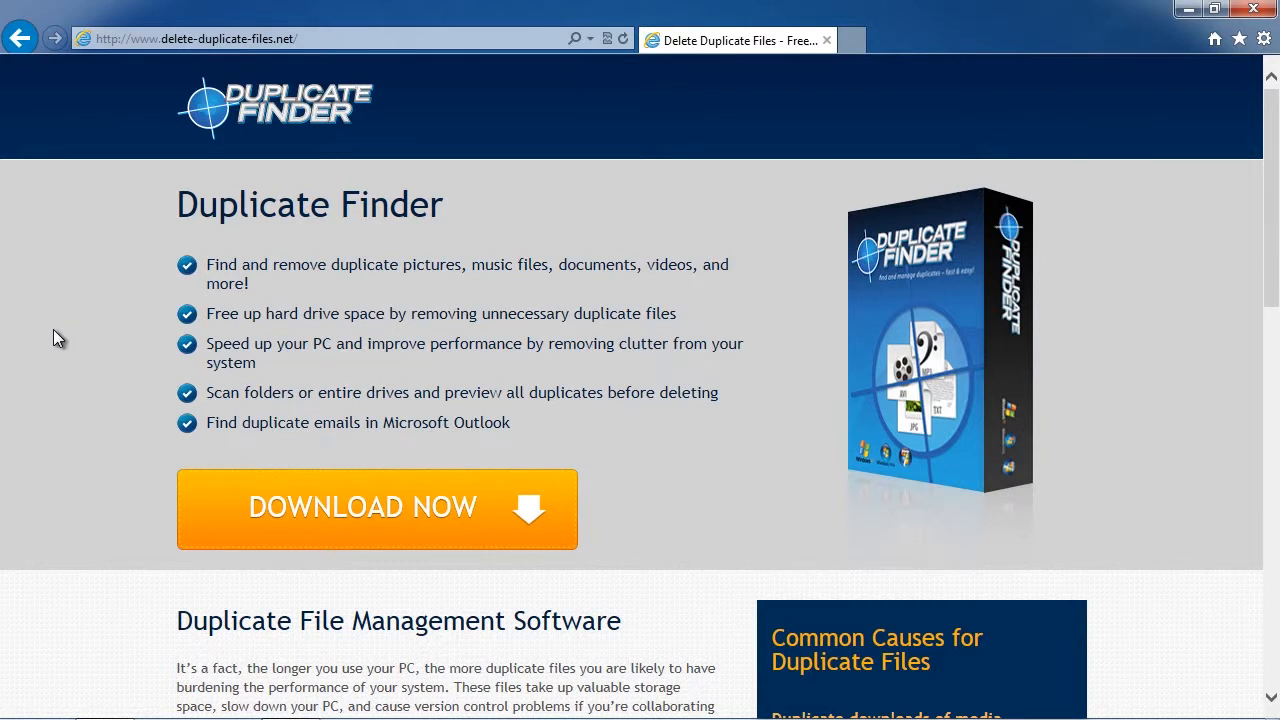
pyautogui.moveTo(408, 512)
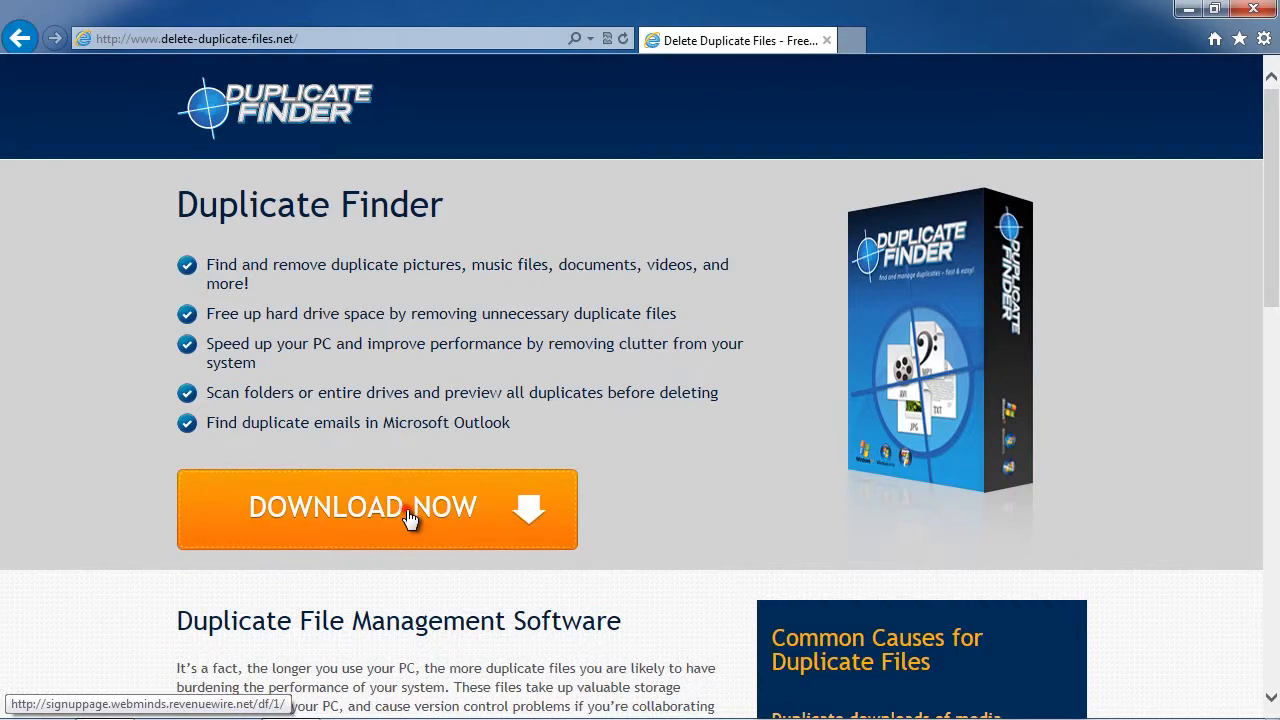
# Step: Start the Duplicate Finder download from delete-duplicate-files.net via Download Now
pyautogui.click(376, 508)
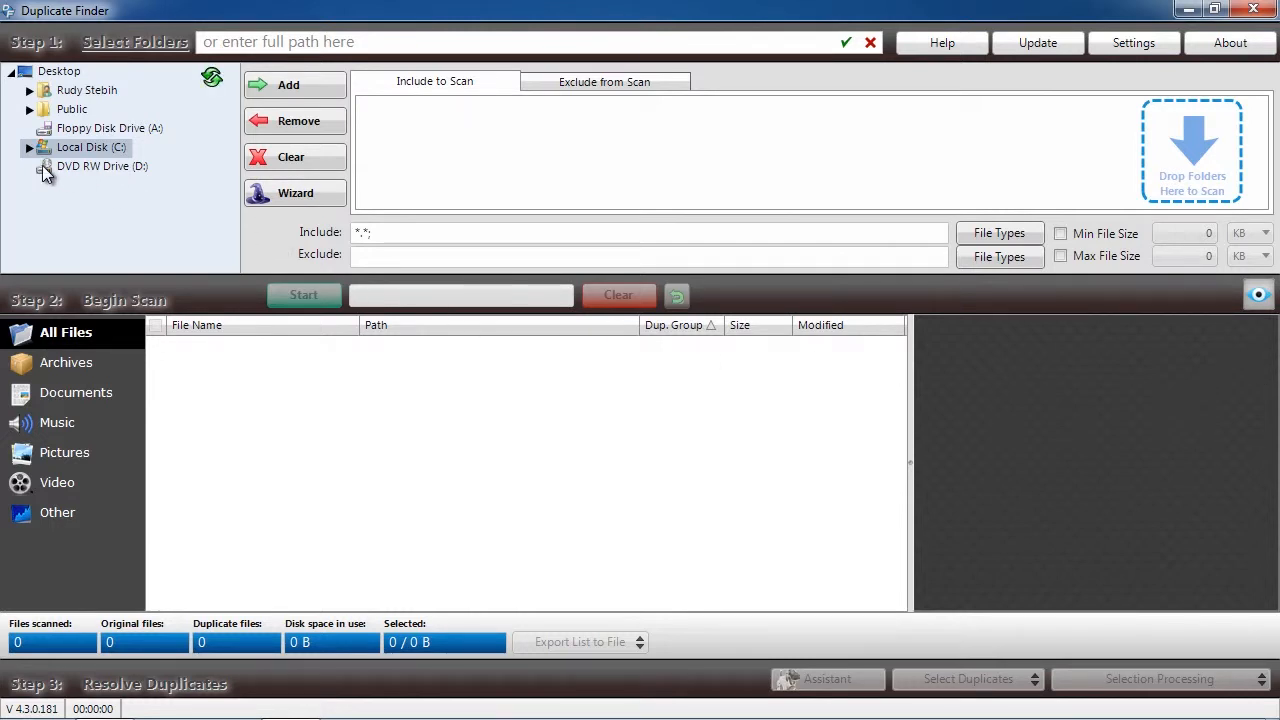
# Step: Add Local Disk (C:) to the scan locations after reviewing its folder tree
pyautogui.click(28, 148)
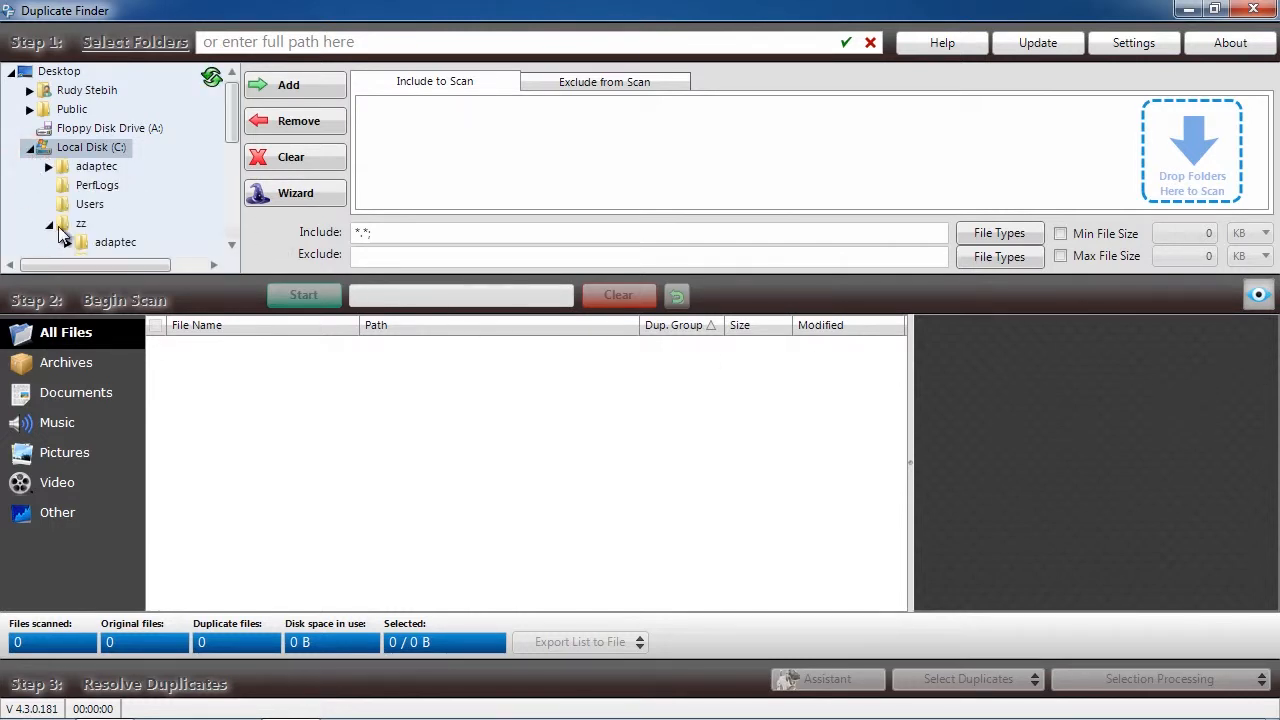
pyautogui.click(50, 224)
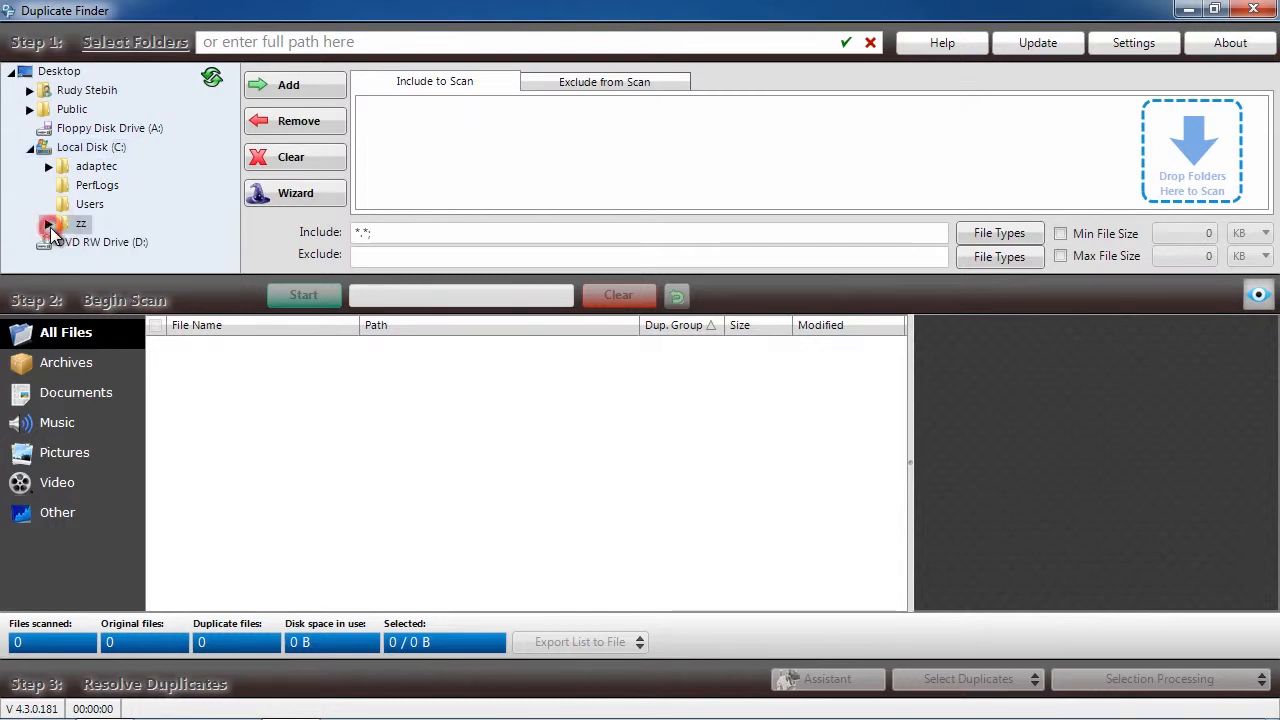
pyautogui.click(30, 148)
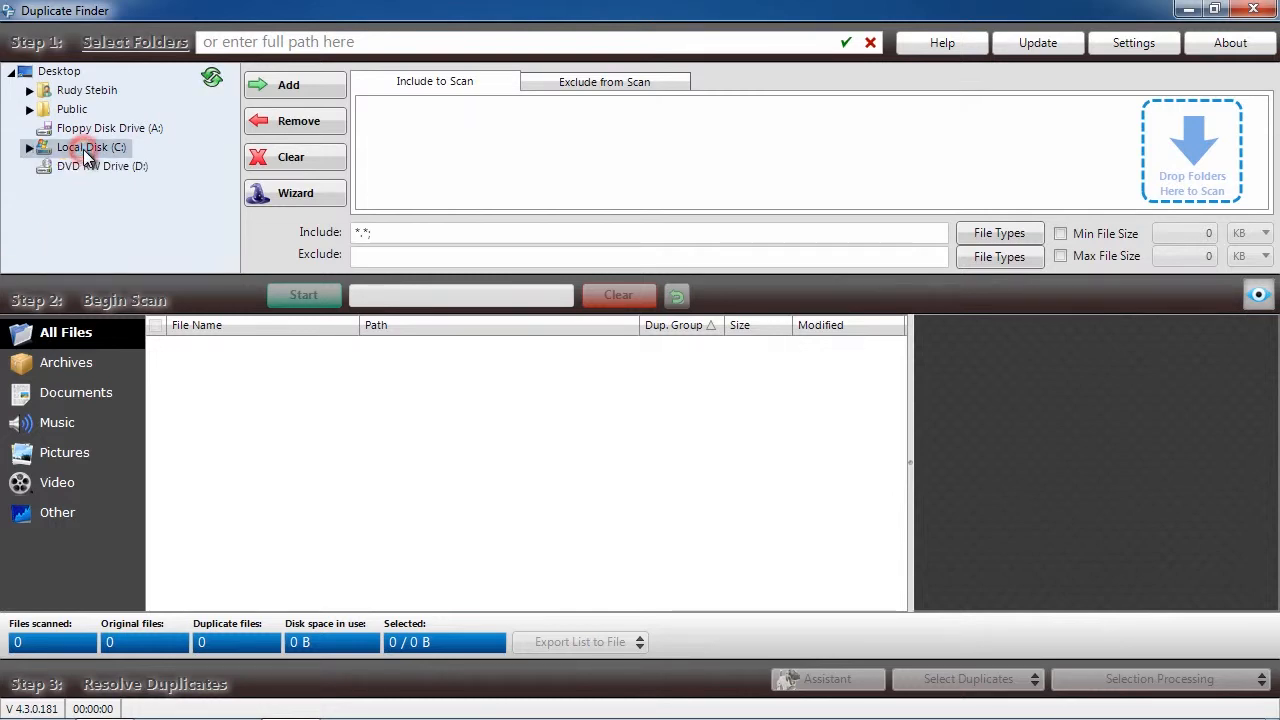
pyautogui.click(288, 84)
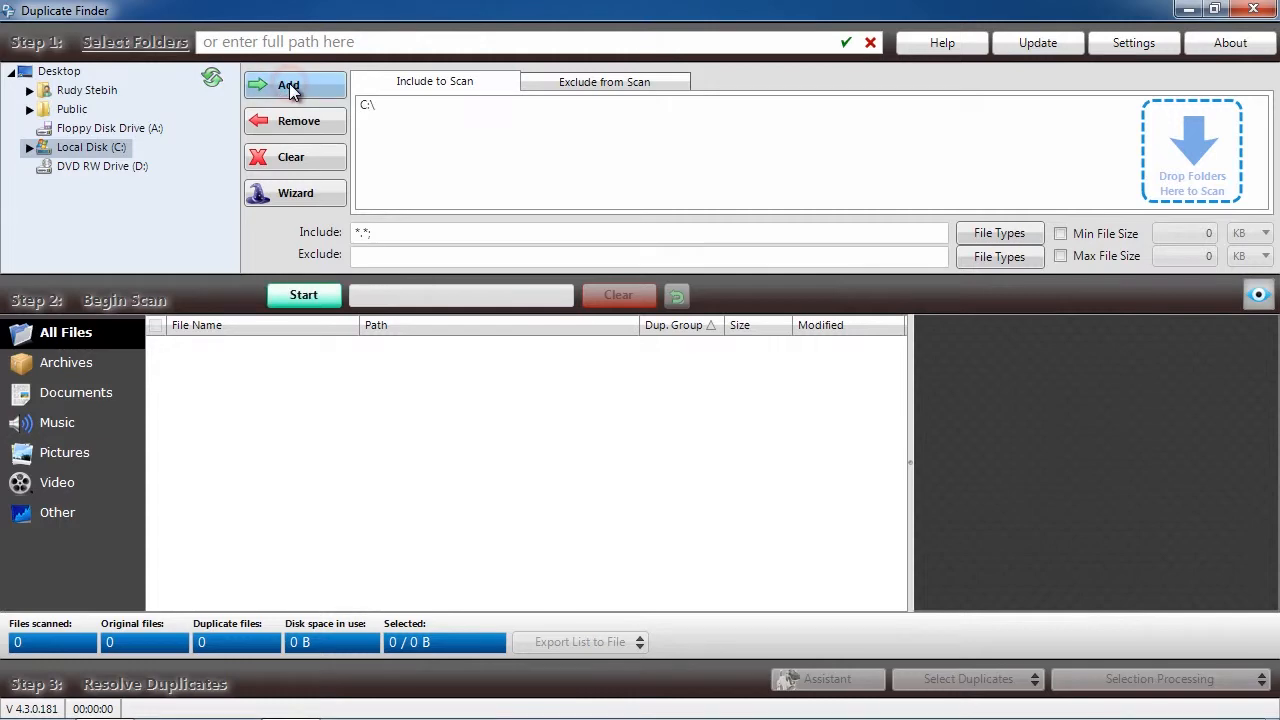
pyautogui.moveTo(1000, 232)
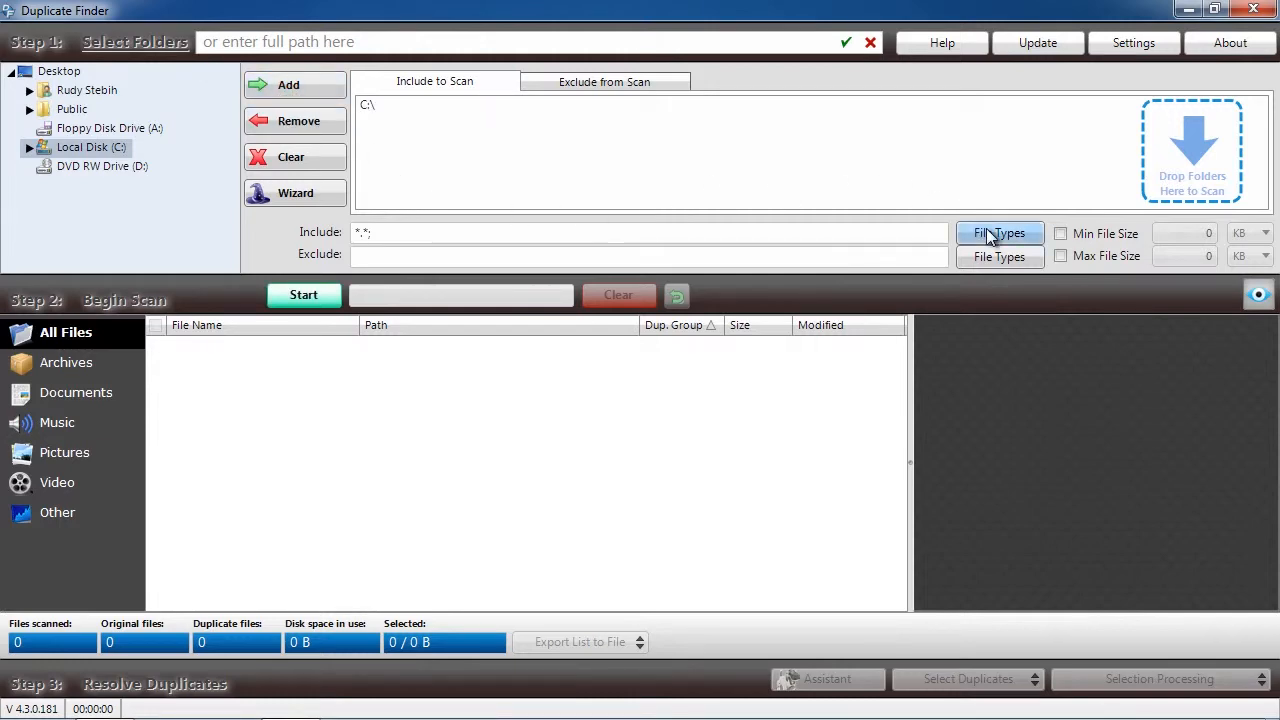
pyautogui.click(1000, 232)
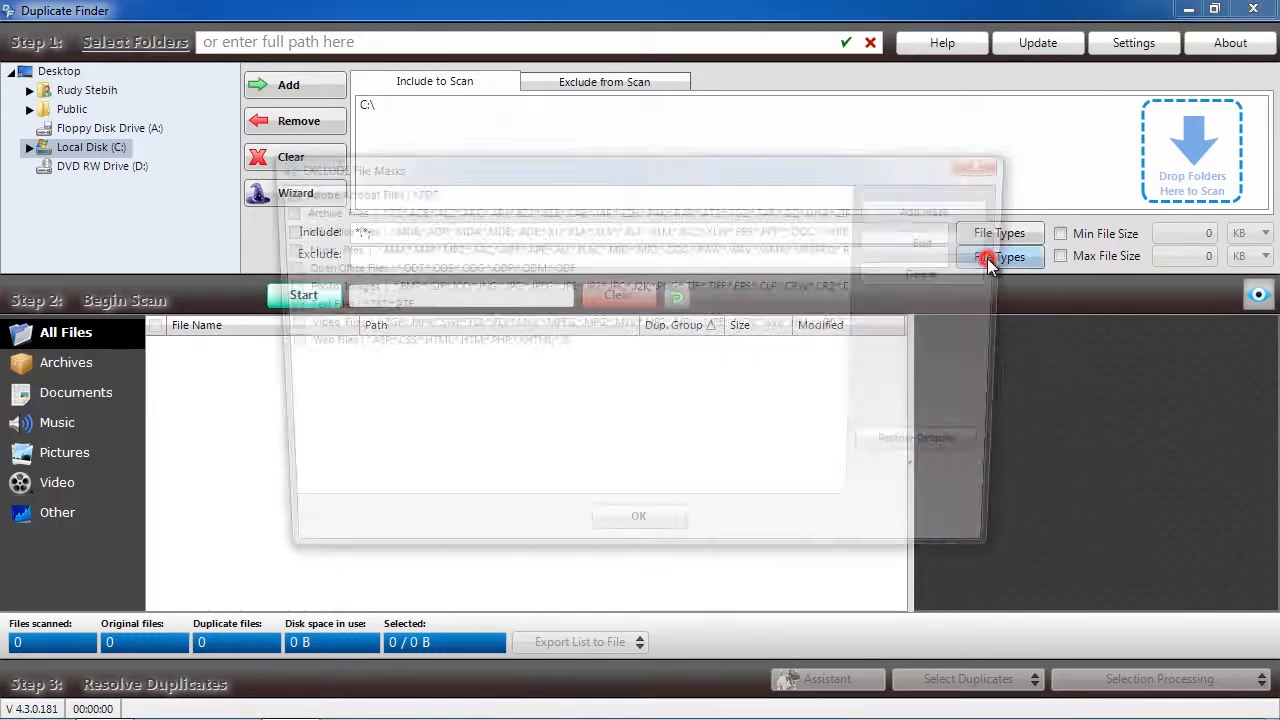
# Step: Exclude Text Files in the EXCLUDE File Masks list and confirm with OK
pyautogui.click(1000, 256)
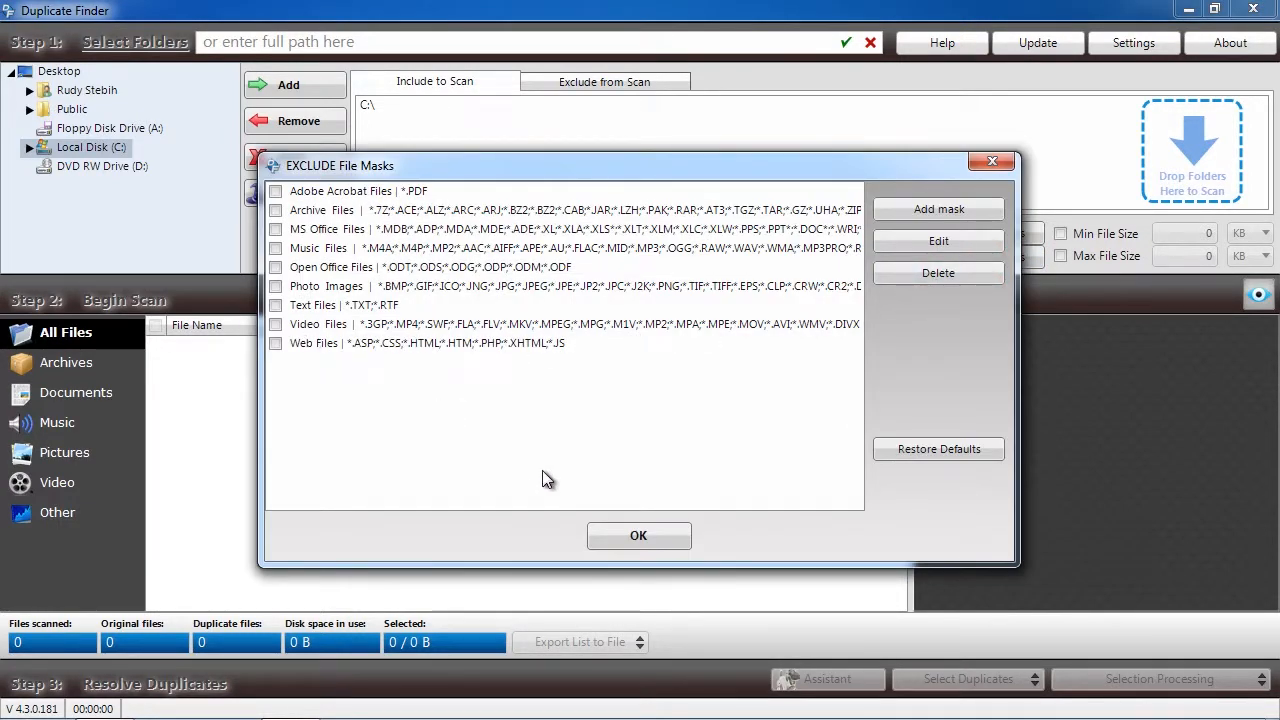
pyautogui.click(276, 304)
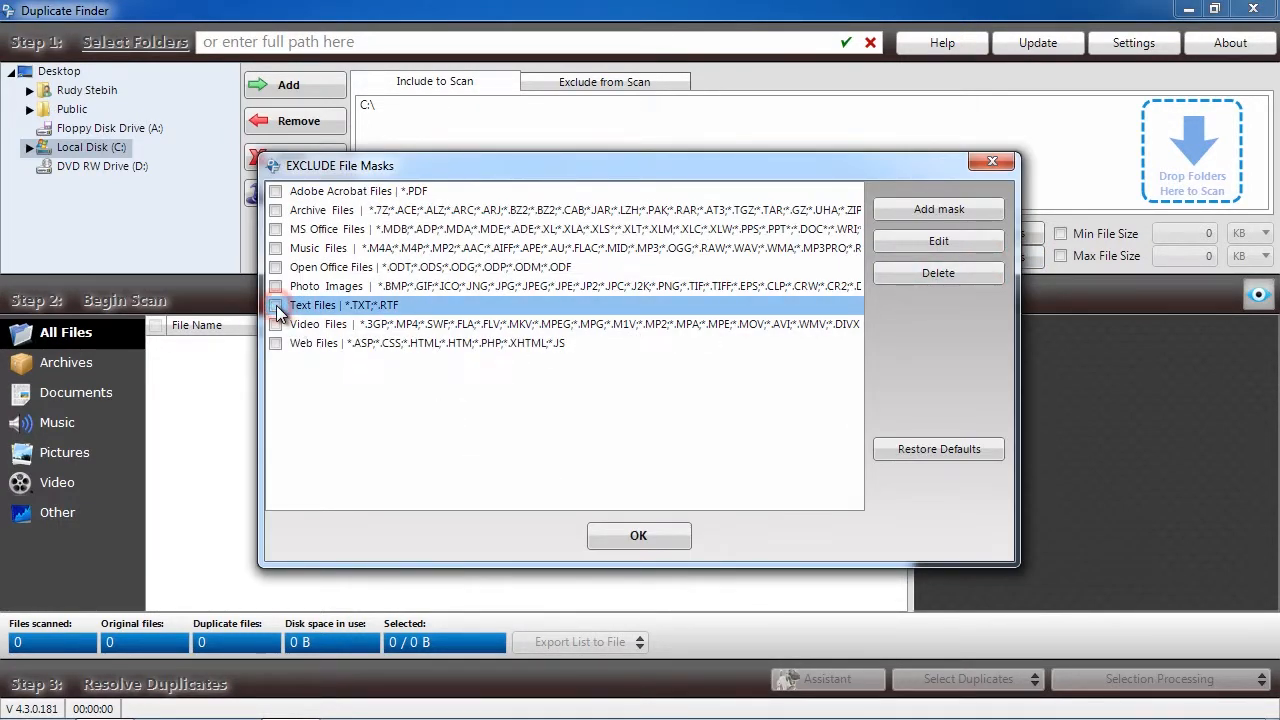
pyautogui.click(638, 536)
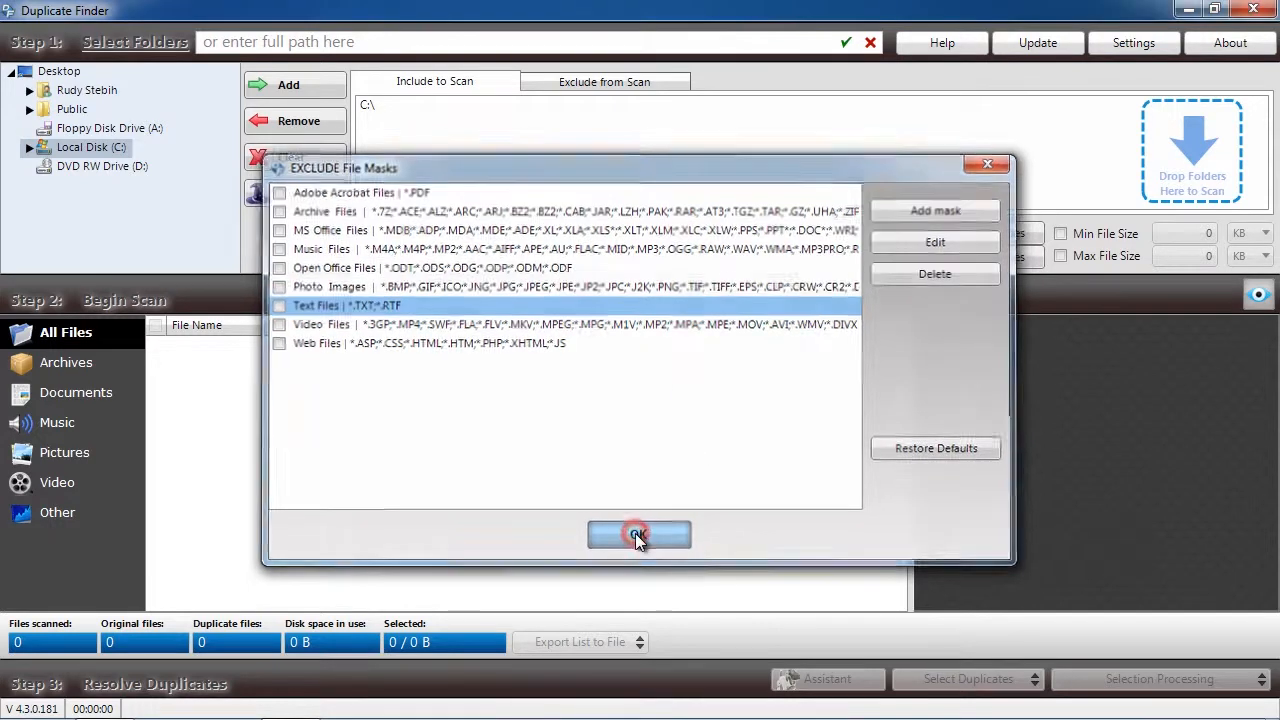
pyautogui.click(638, 534)
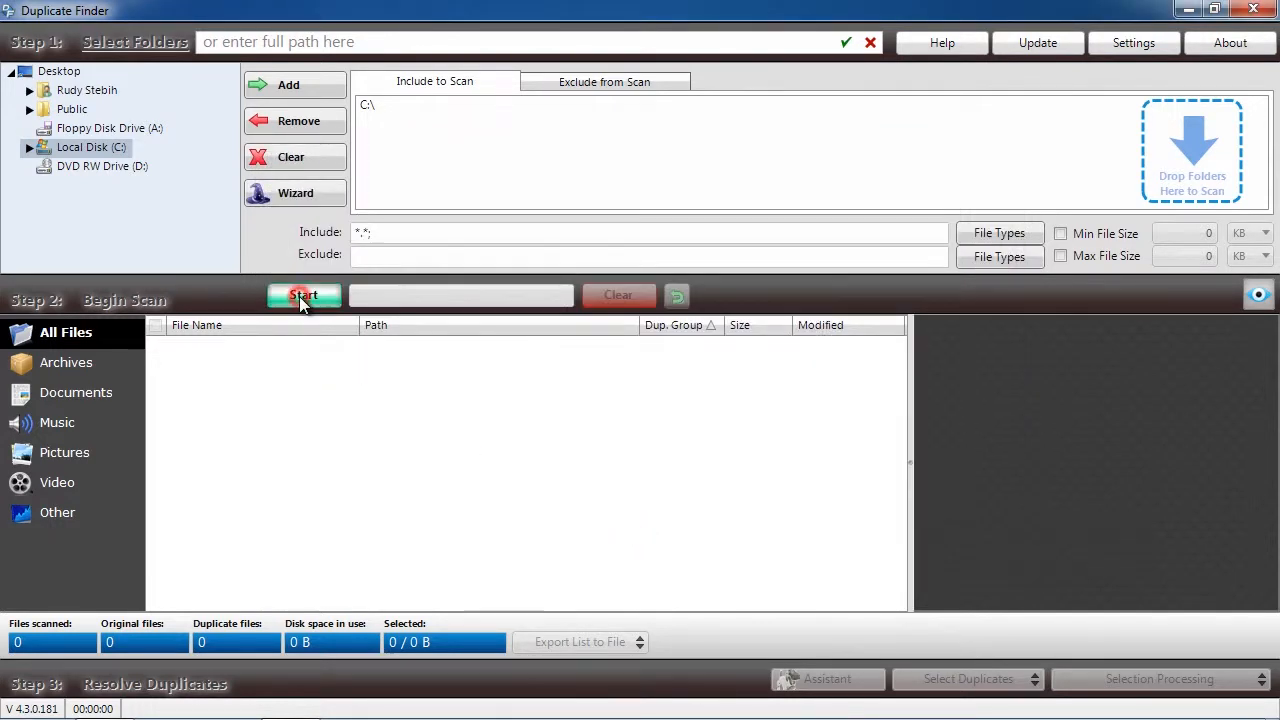
# Step: Scan C:\ and choose Go Fix Them for the 4,903 duplicates (3.28 GB) found
pyautogui.click(304, 296)
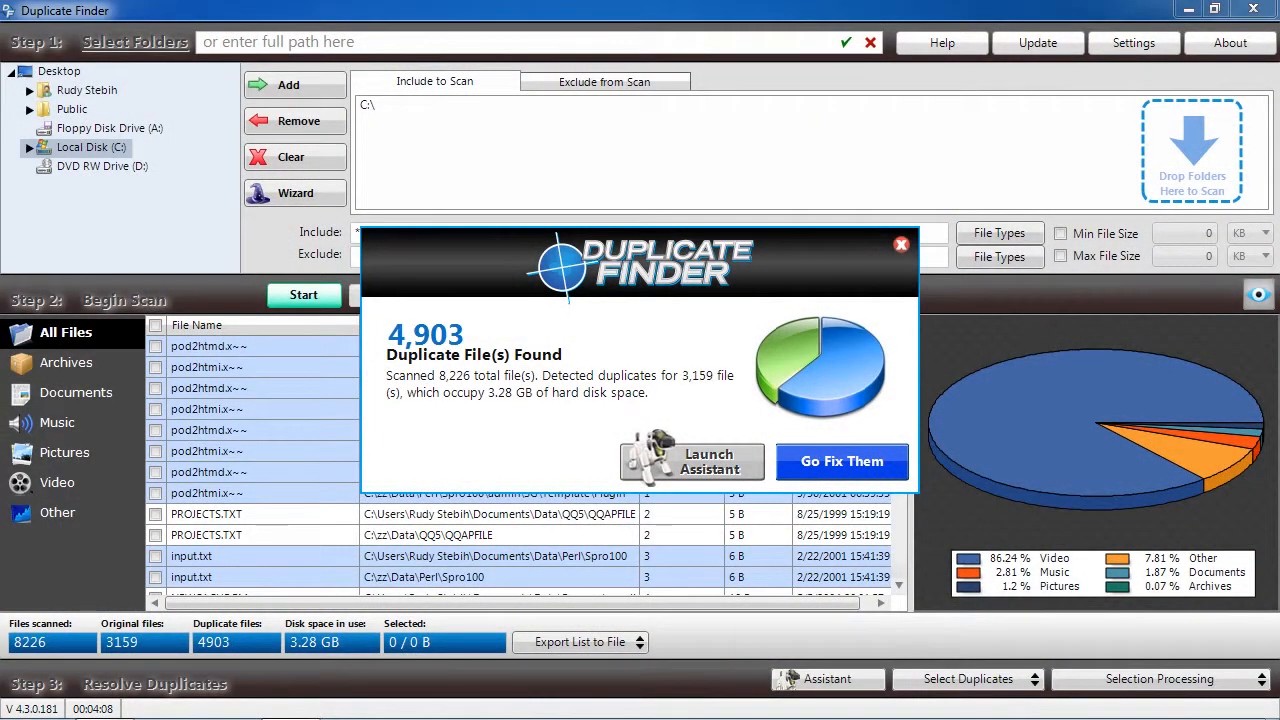
pyautogui.click(840, 460)
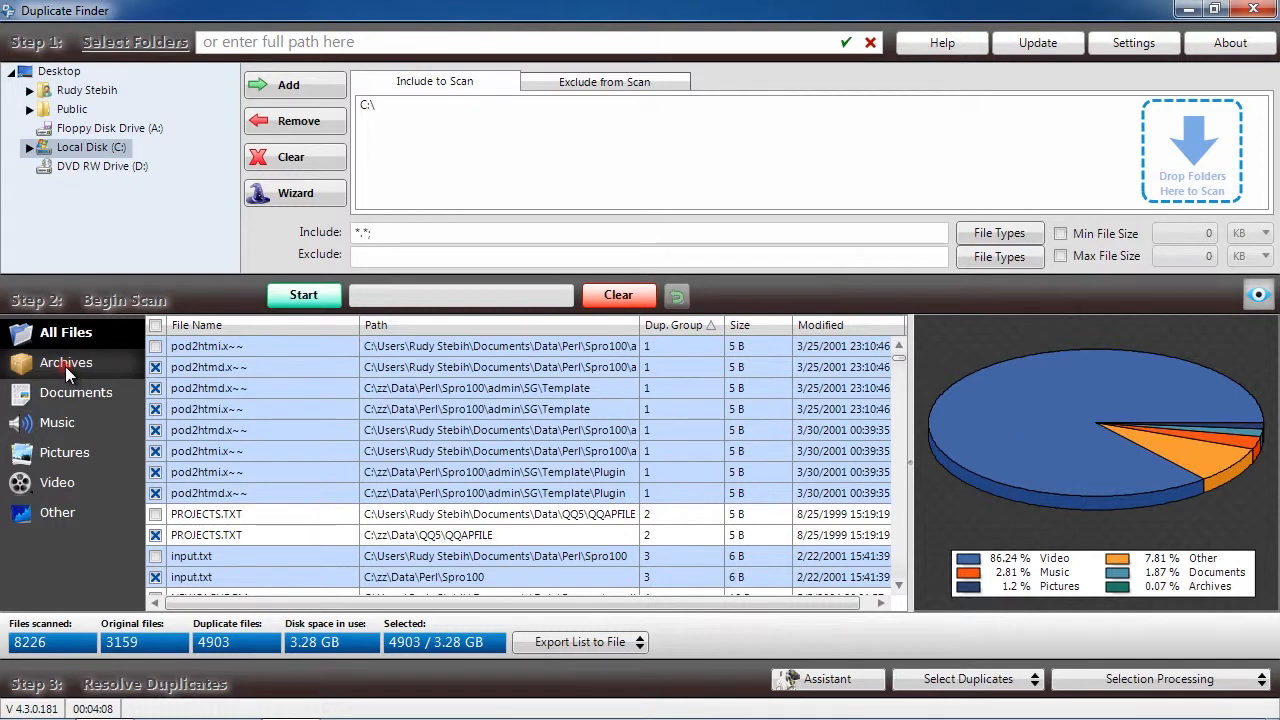
pyautogui.click(80, 392)
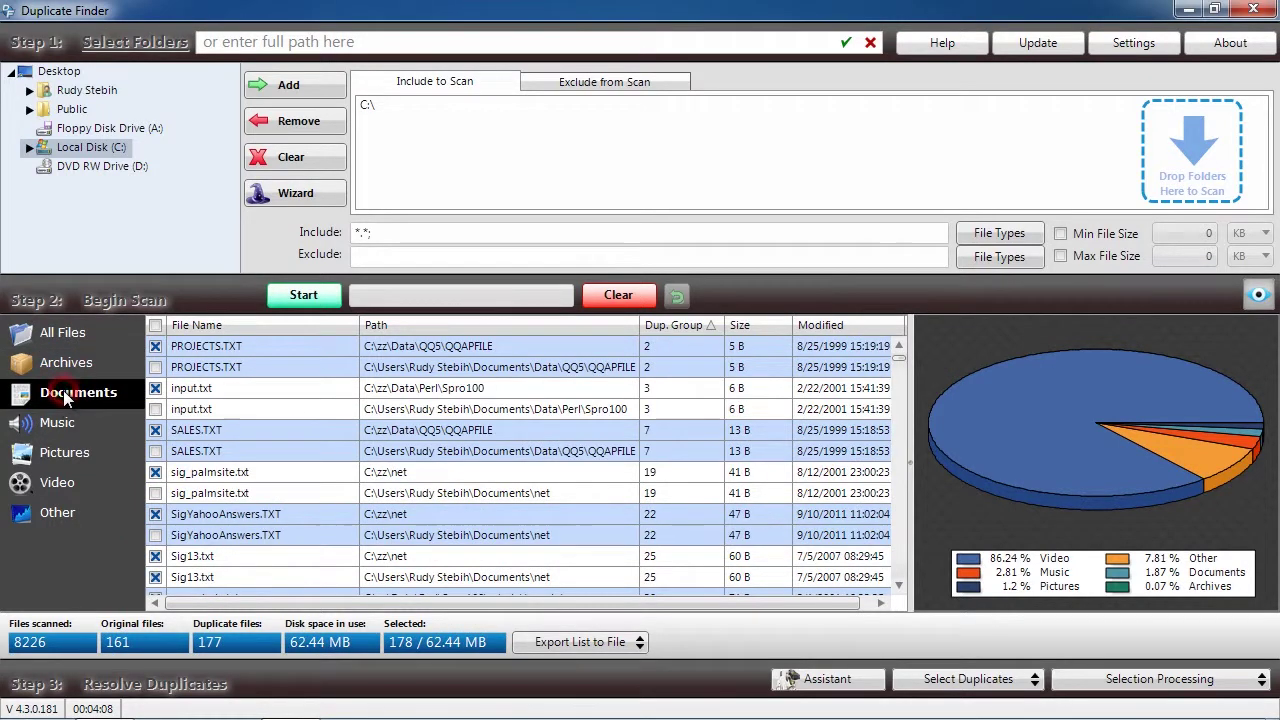
pyautogui.click(58, 422)
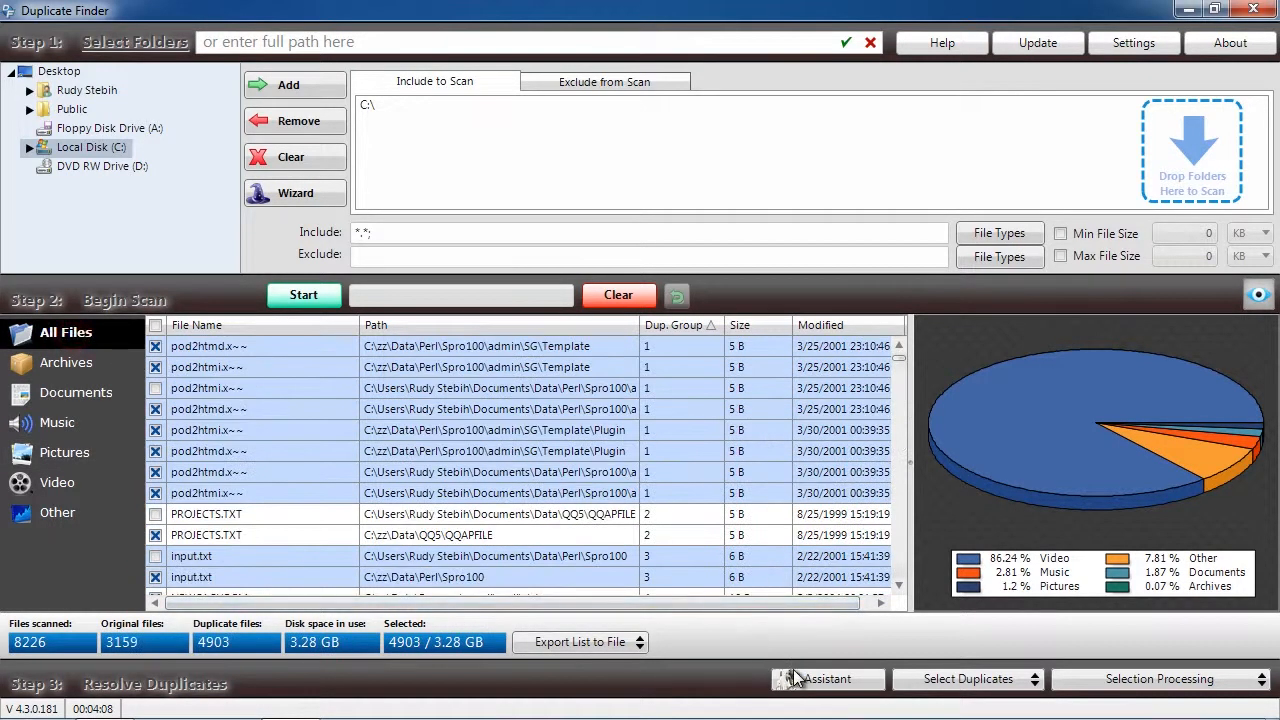
pyautogui.click(826, 680)
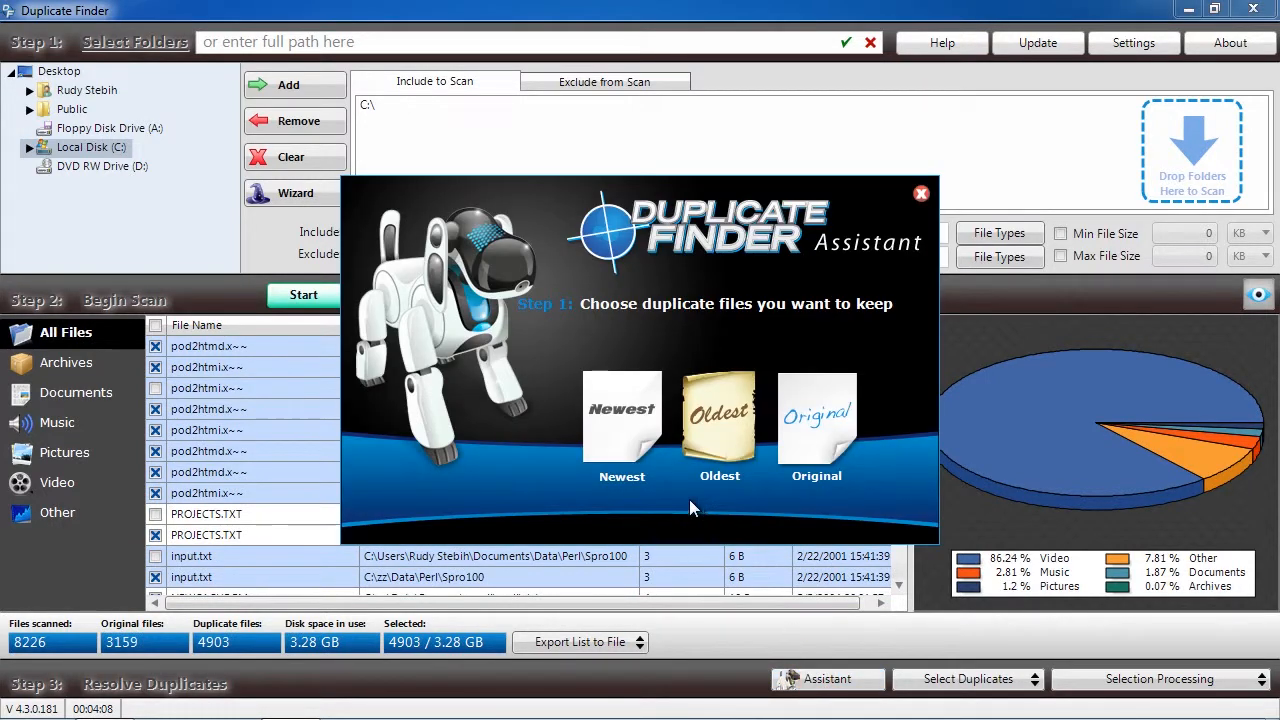
pyautogui.click(720, 414)
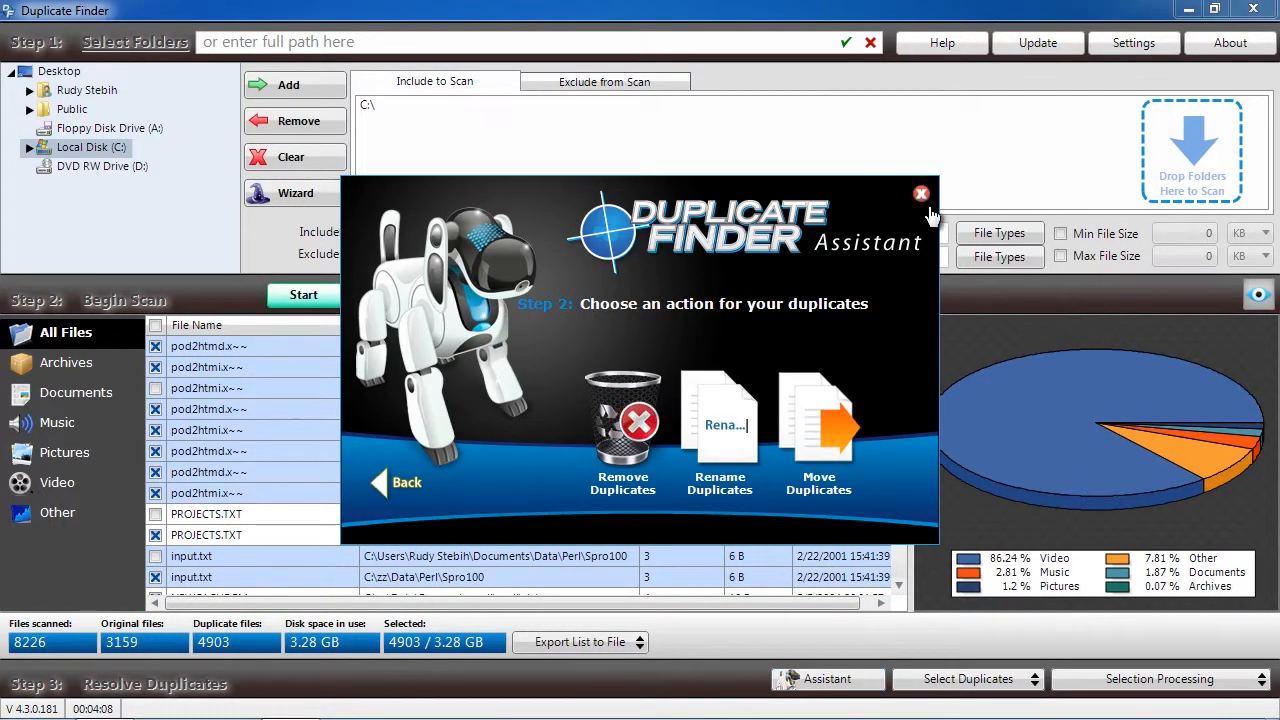
pyautogui.click(920, 192)
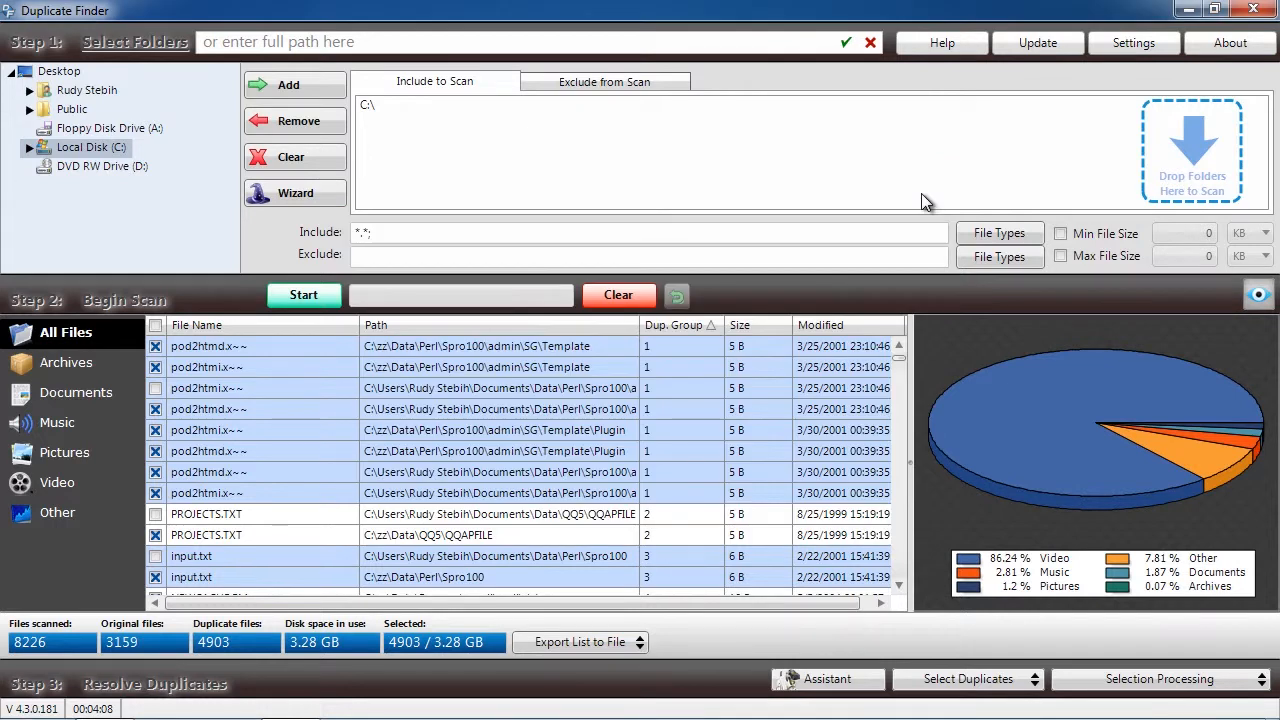
pyautogui.moveTo(968, 348)
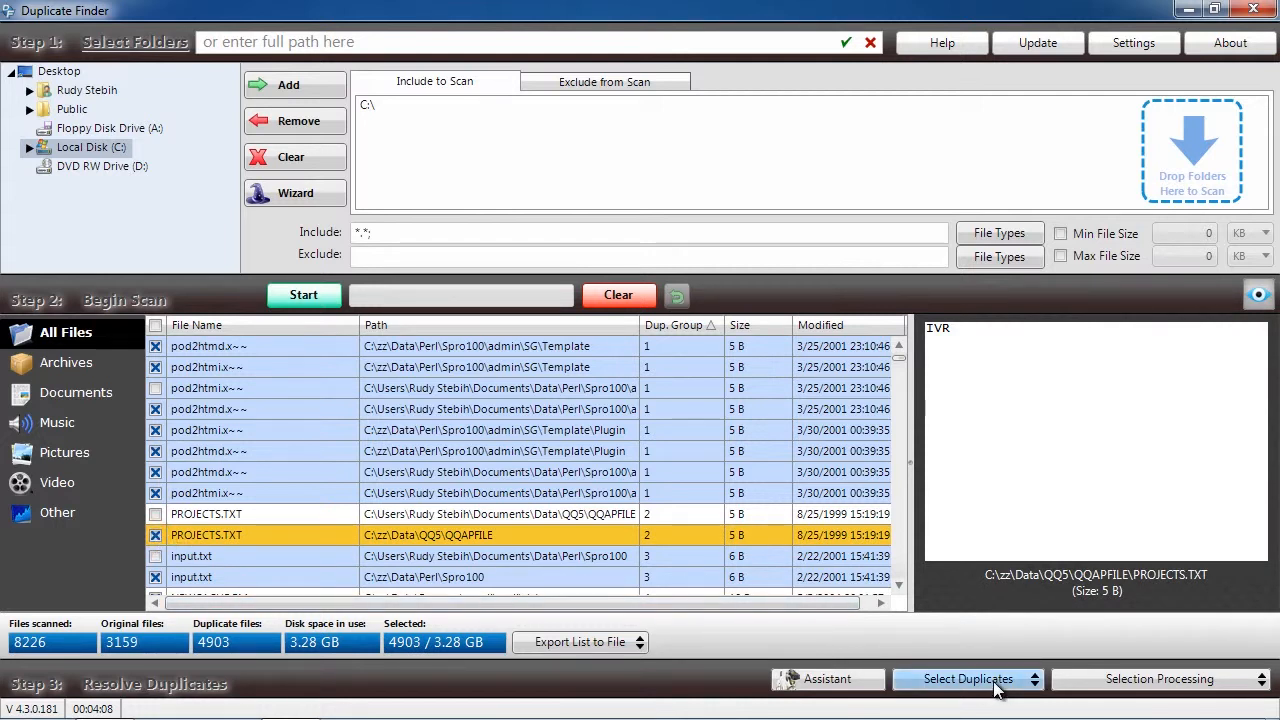
# Step: Choose Delete Selected from Selection Processing for the 4,903 selected duplicates
pyautogui.click(1160, 680)
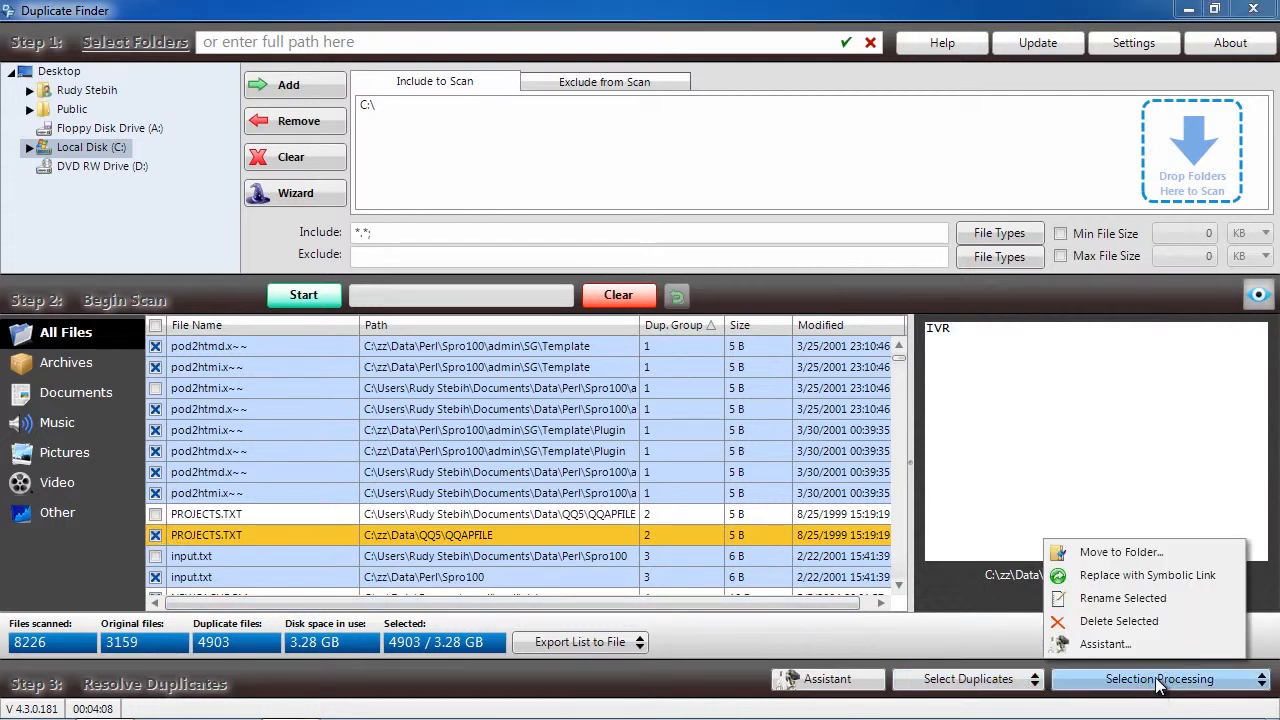
pyautogui.click(1118, 620)
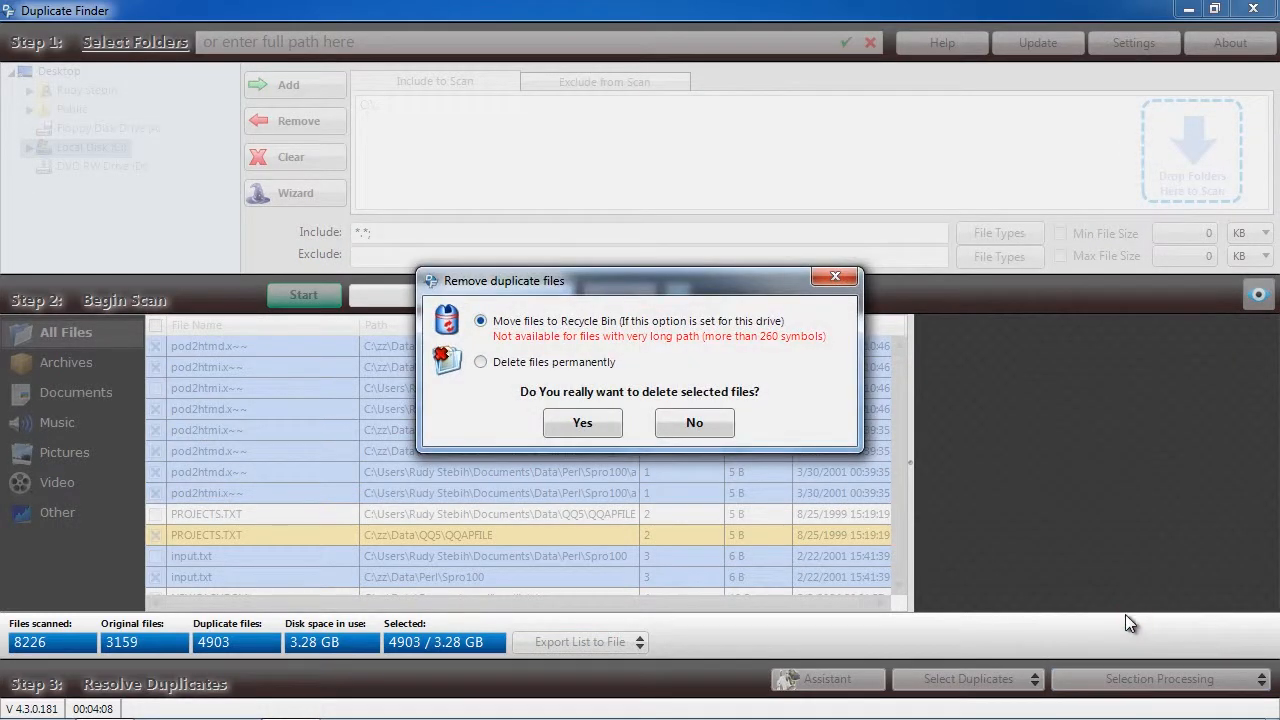
pyautogui.moveTo(1154, 488)
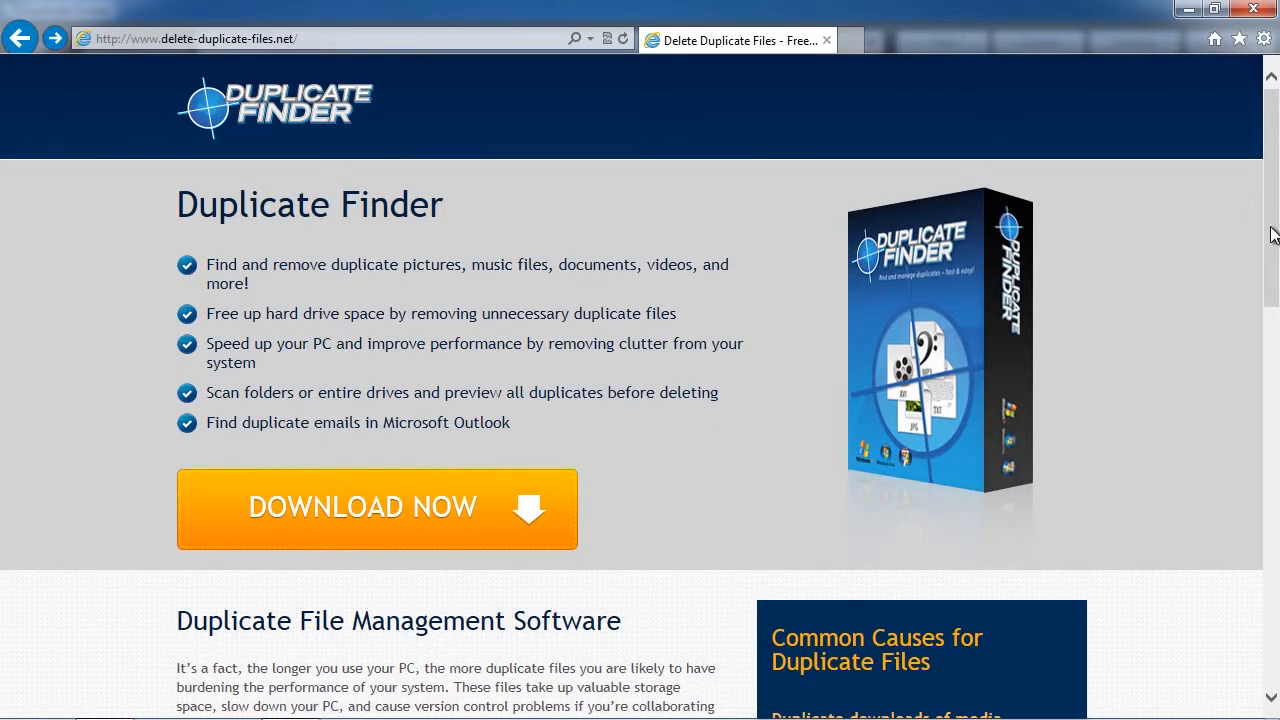
# Step: Scroll the delete-duplicate-files.net page from the overview down to the Download Duplicate Finder Now section
pyautogui.scroll(-3)
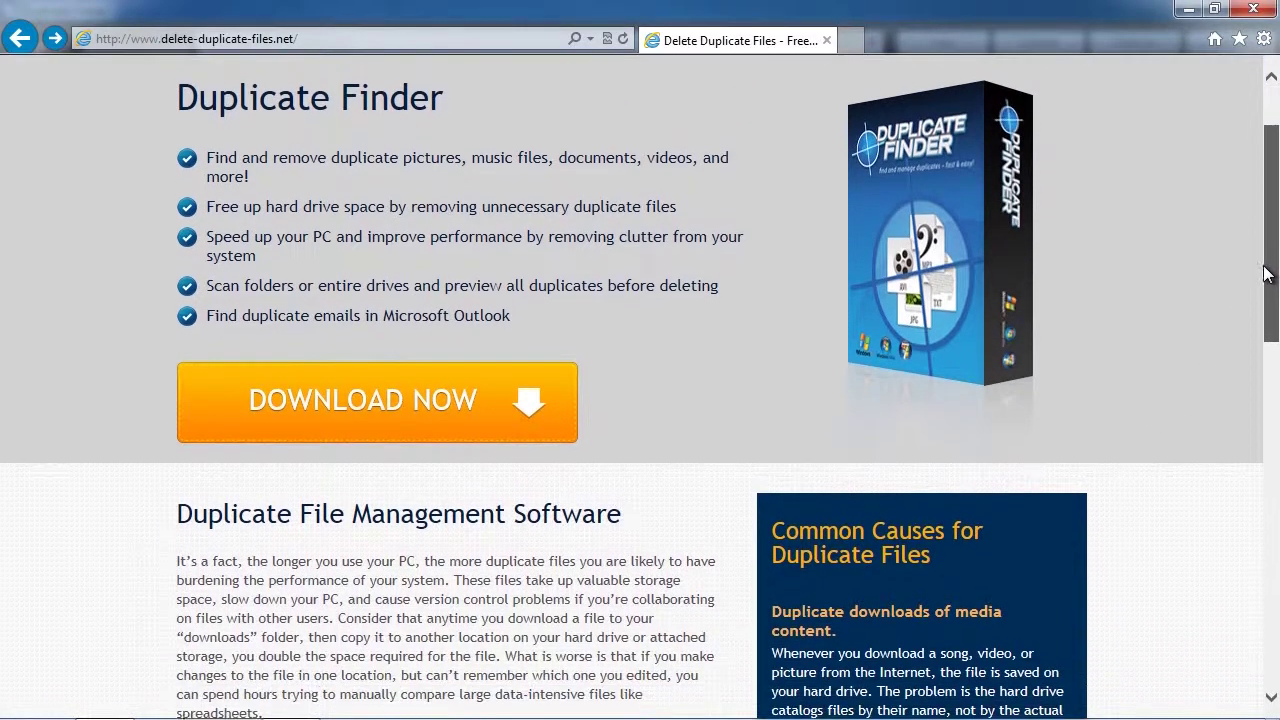
pyautogui.scroll(-3)
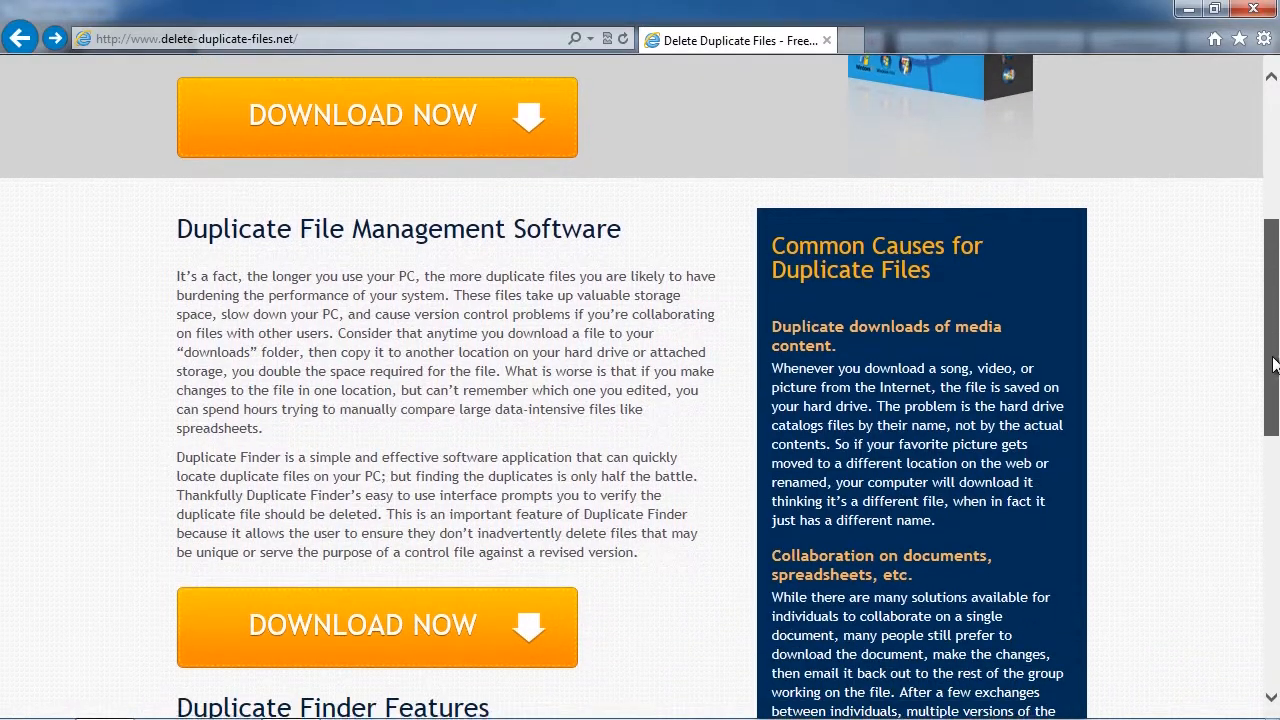
pyautogui.scroll(-3)
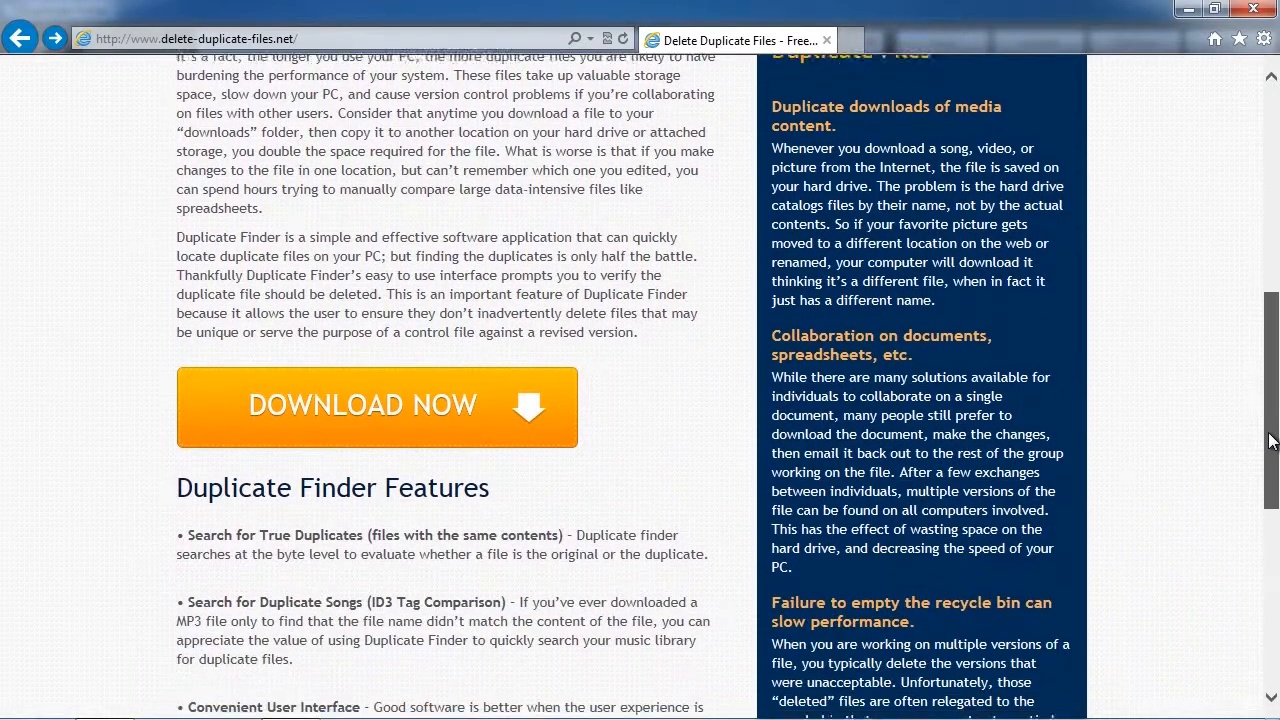
pyautogui.scroll(-3)
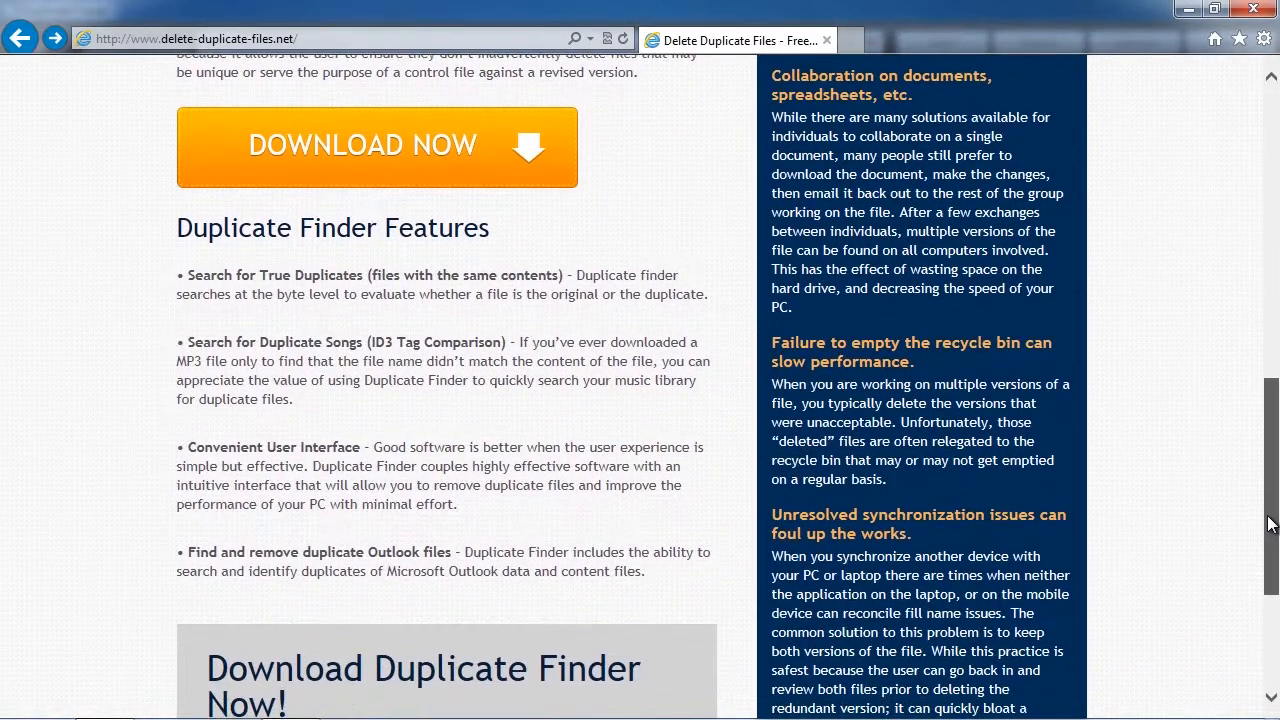
pyautogui.scroll(-3)
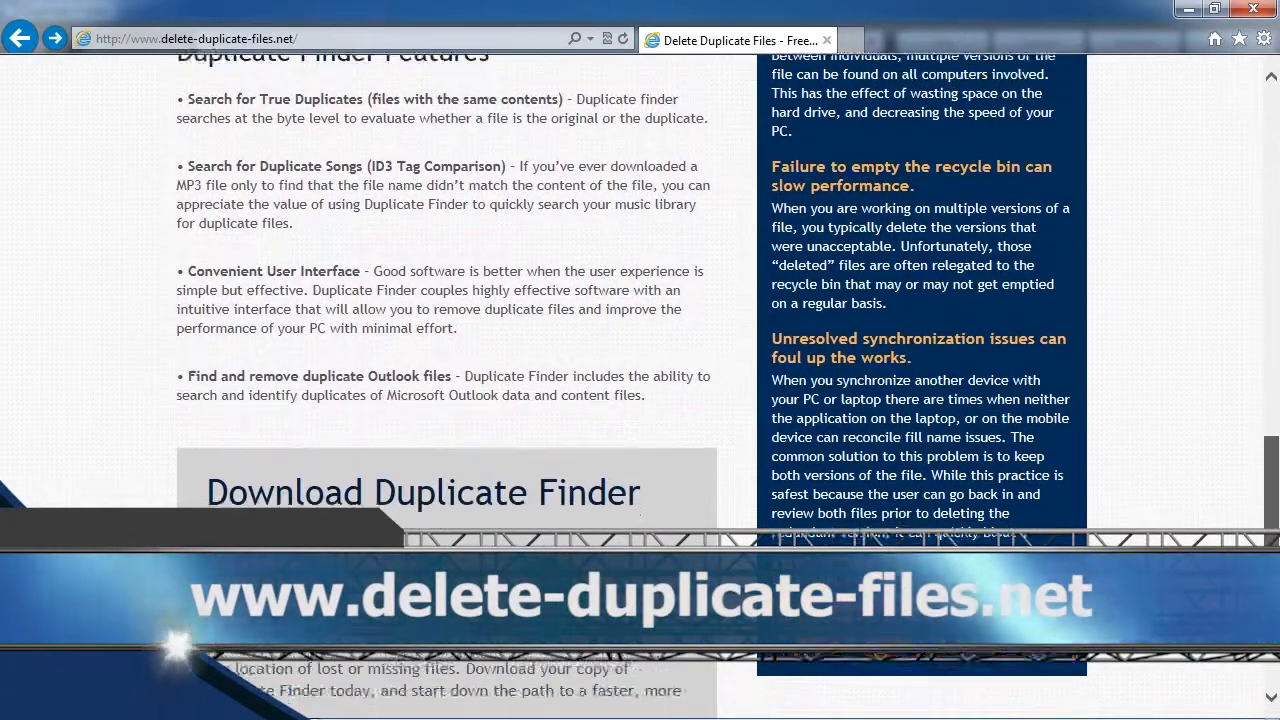
pyautogui.scroll(-3)
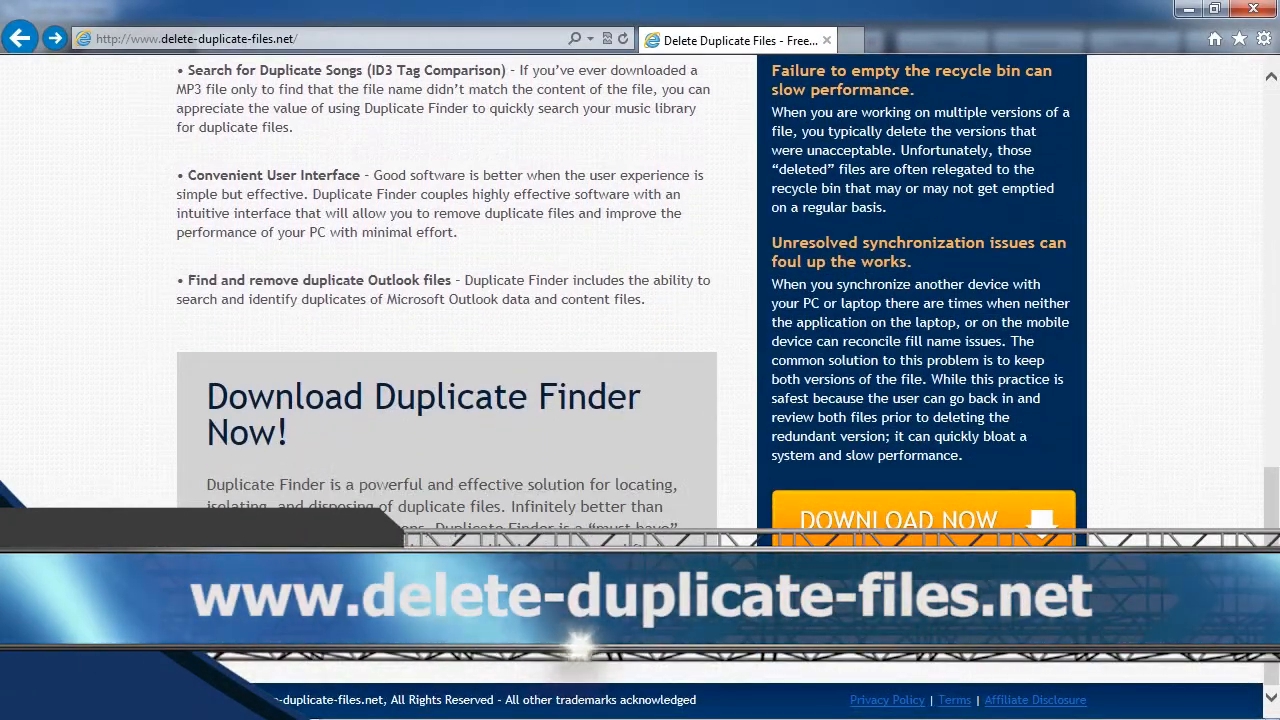